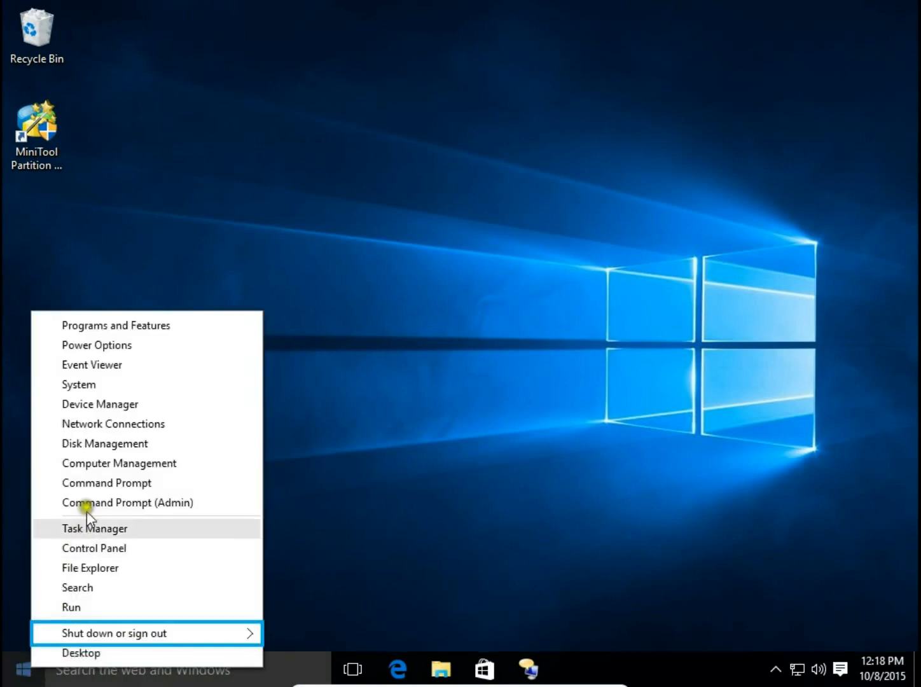
Open Disk Management from the power user menu to see Disk 0's volumes and the CD-ROM
click(104, 443)
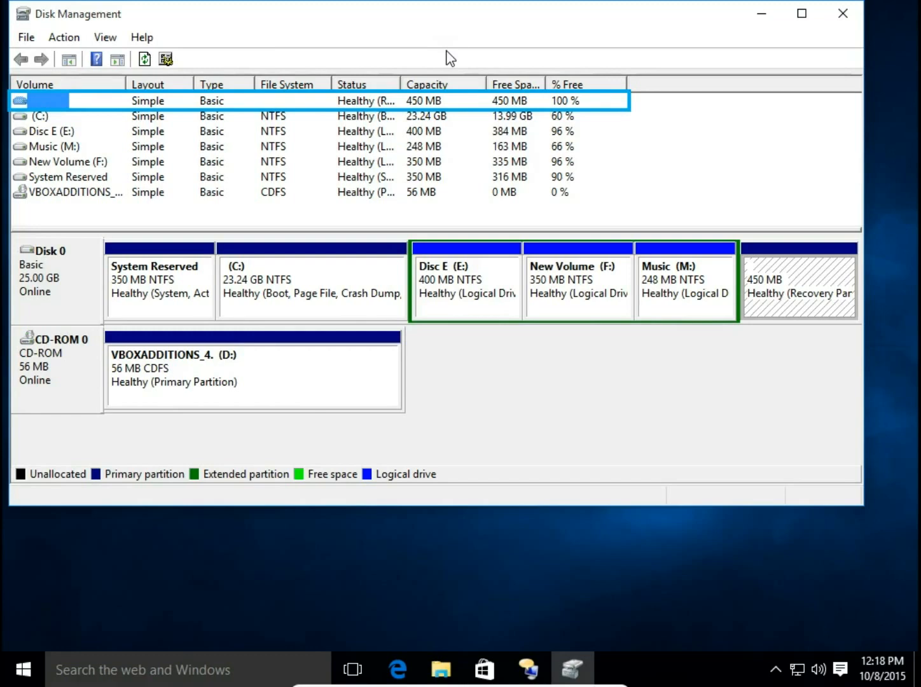
drag(448, 56, 528, 86)
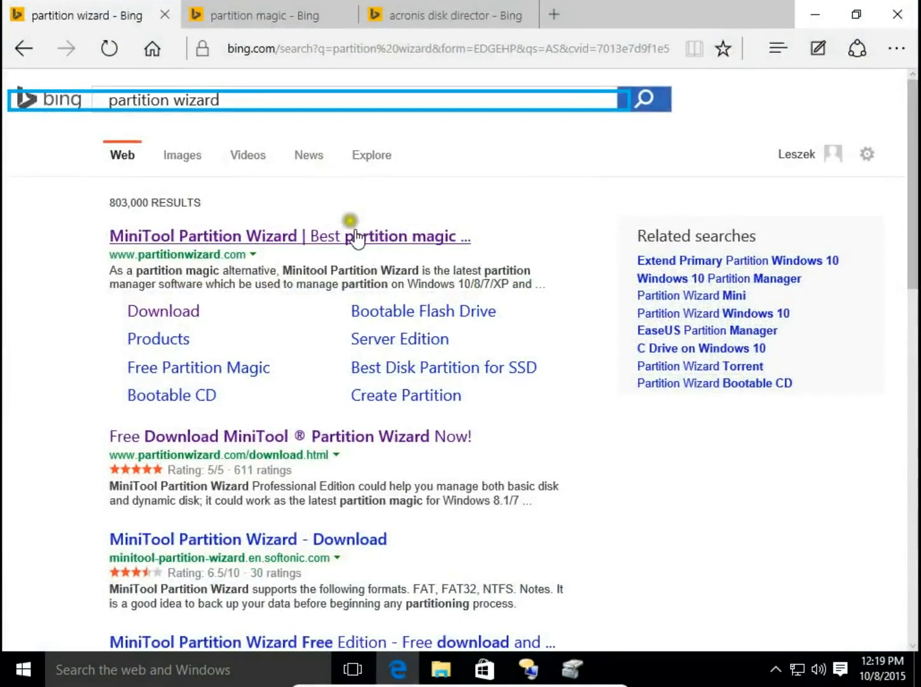
mouse_move(278, 235)
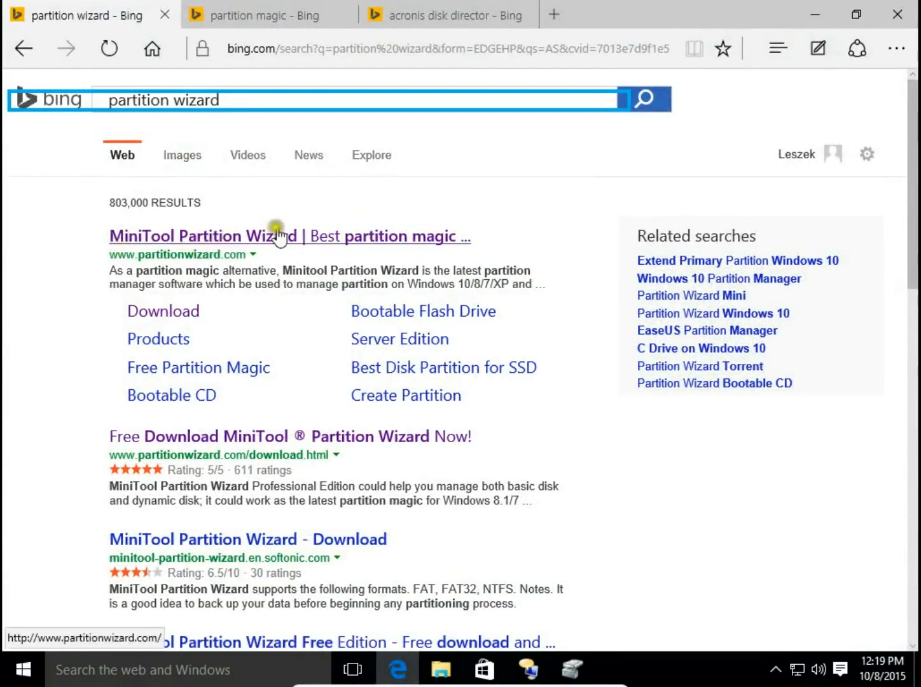
click(254, 14)
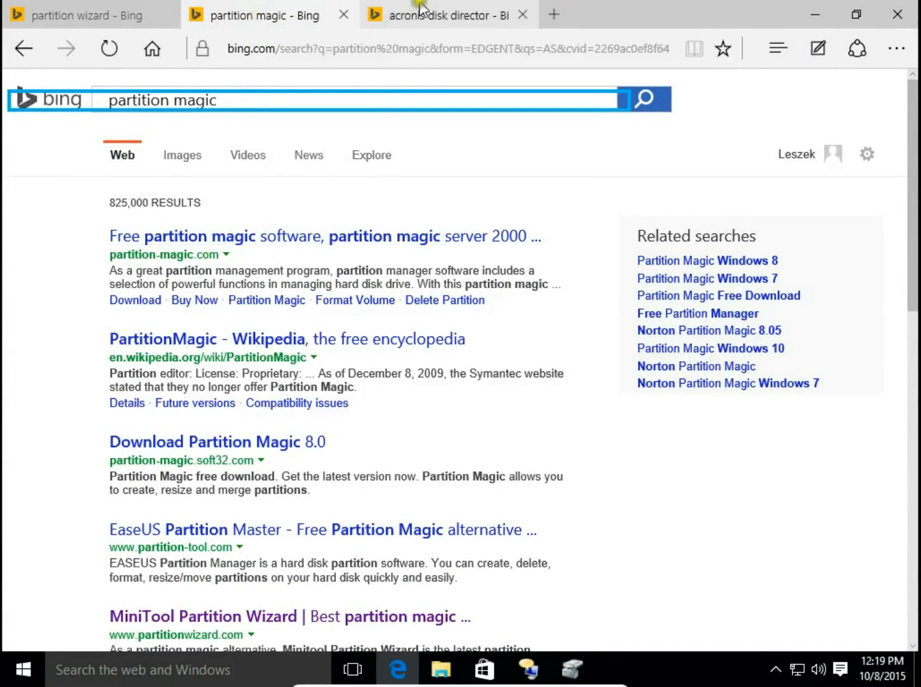
click(446, 14)
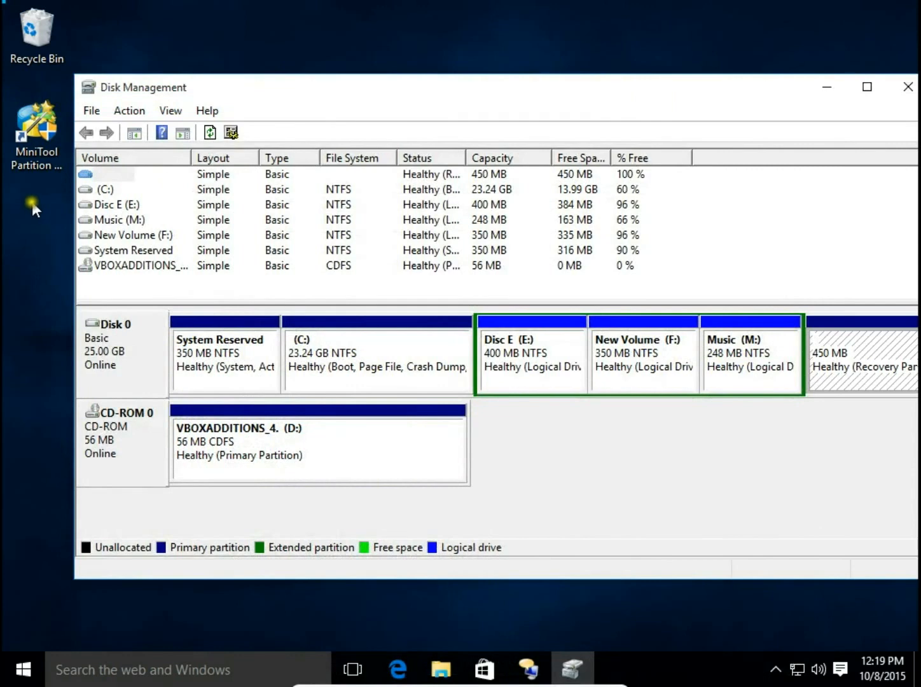
click(37, 134)
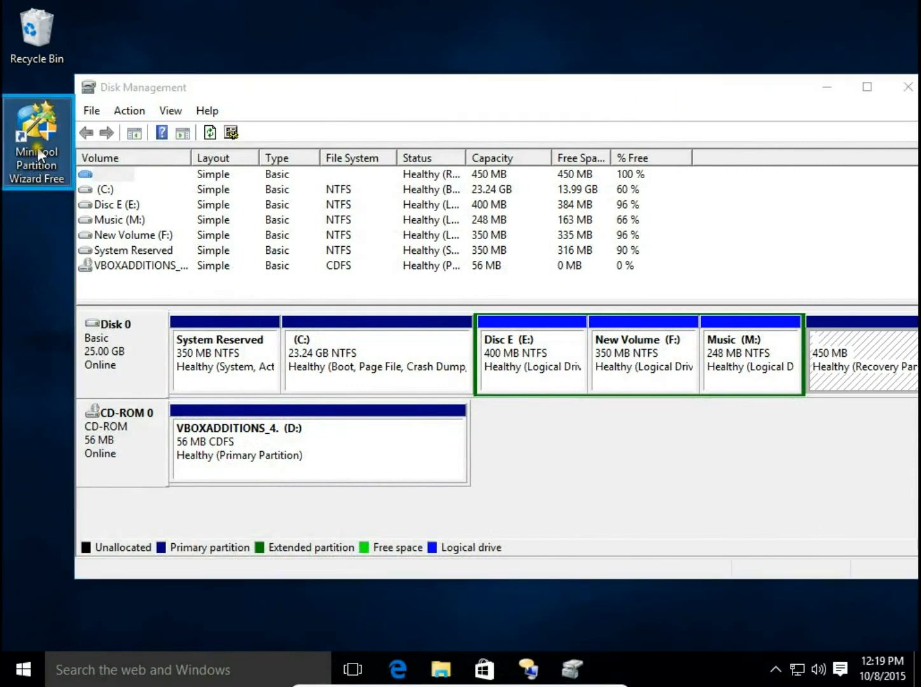
double_click(37, 140)
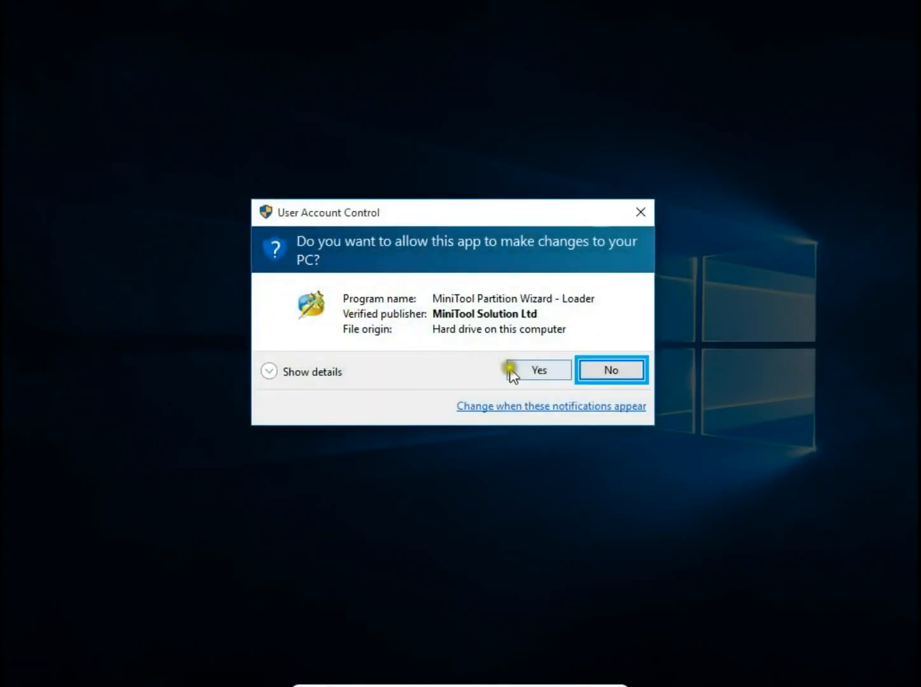
click(538, 370)
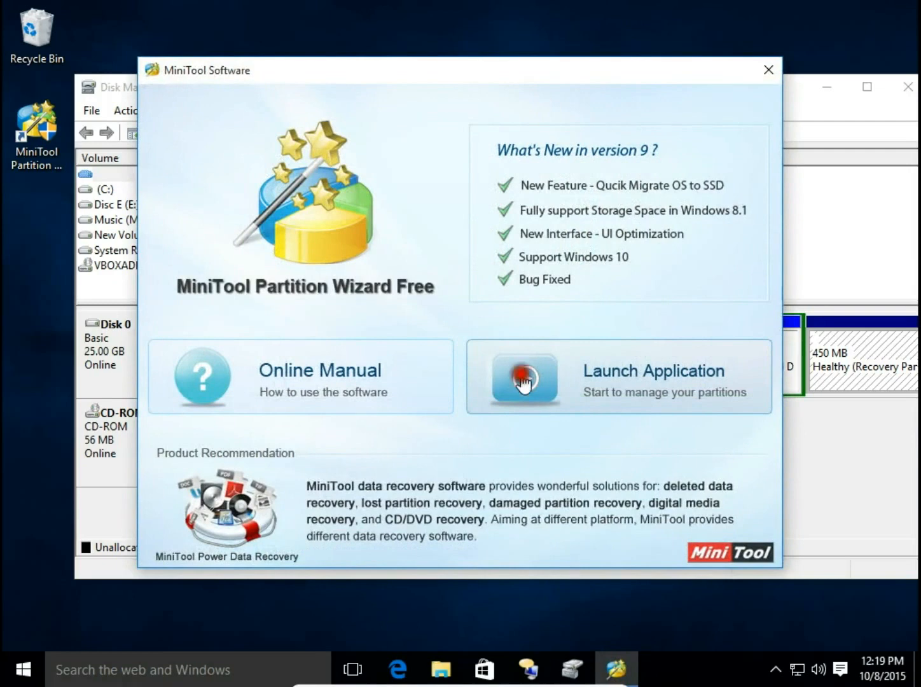
click(521, 378)
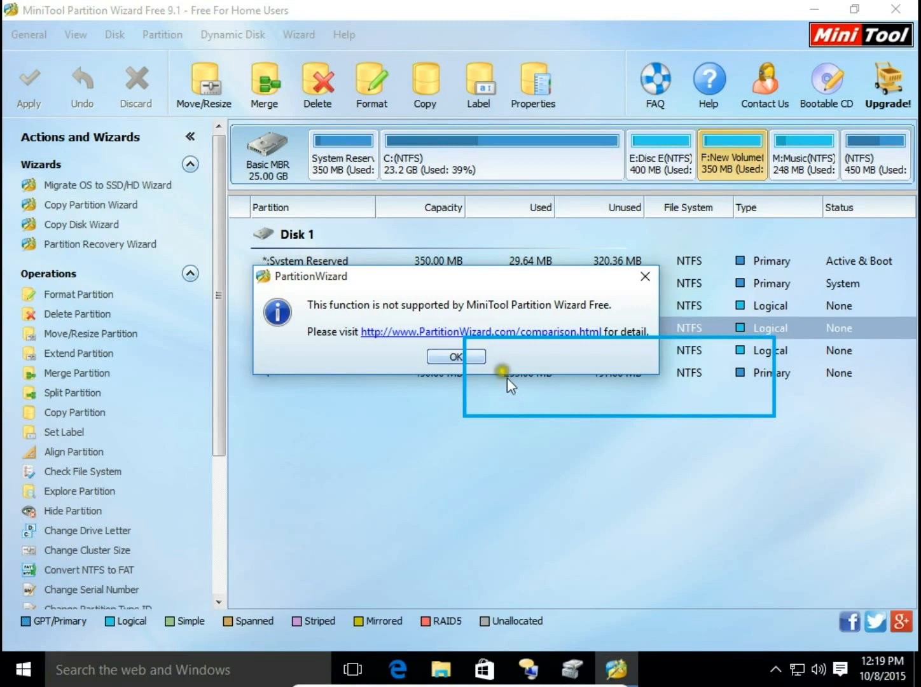
click(455, 356)
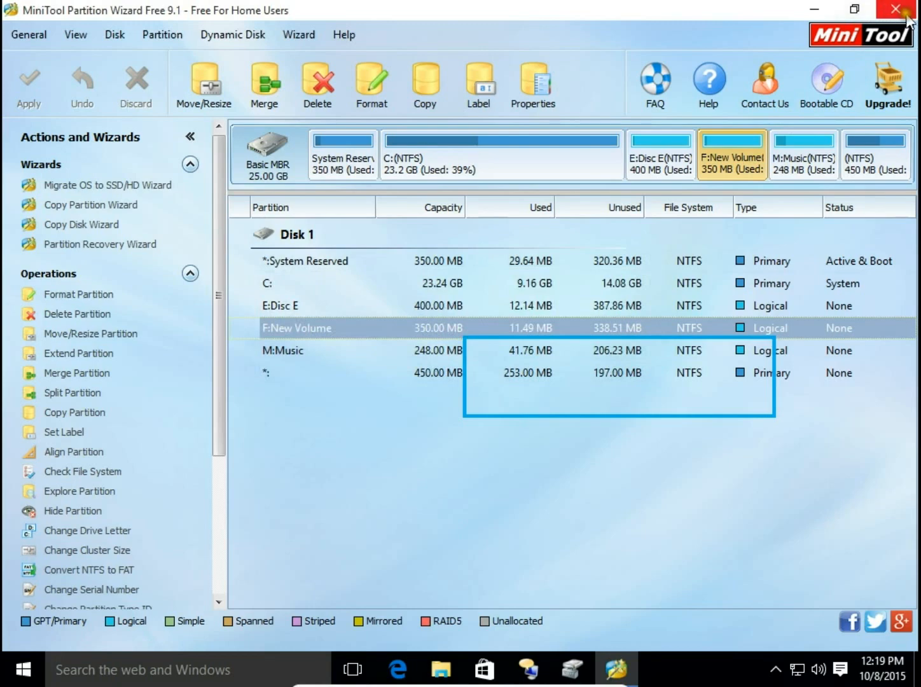
click(897, 10)
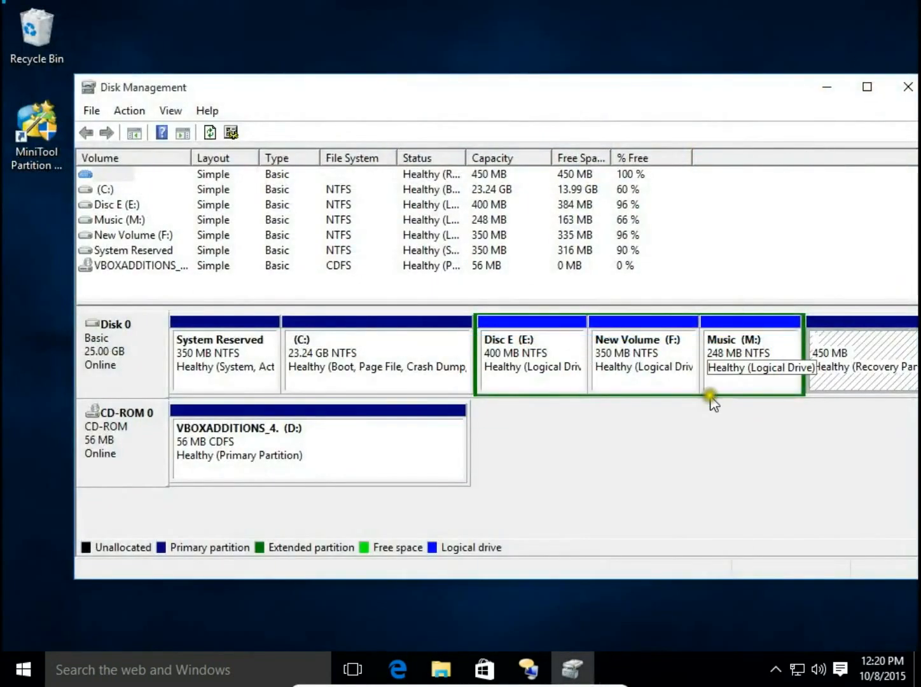
mouse_move(709, 428)
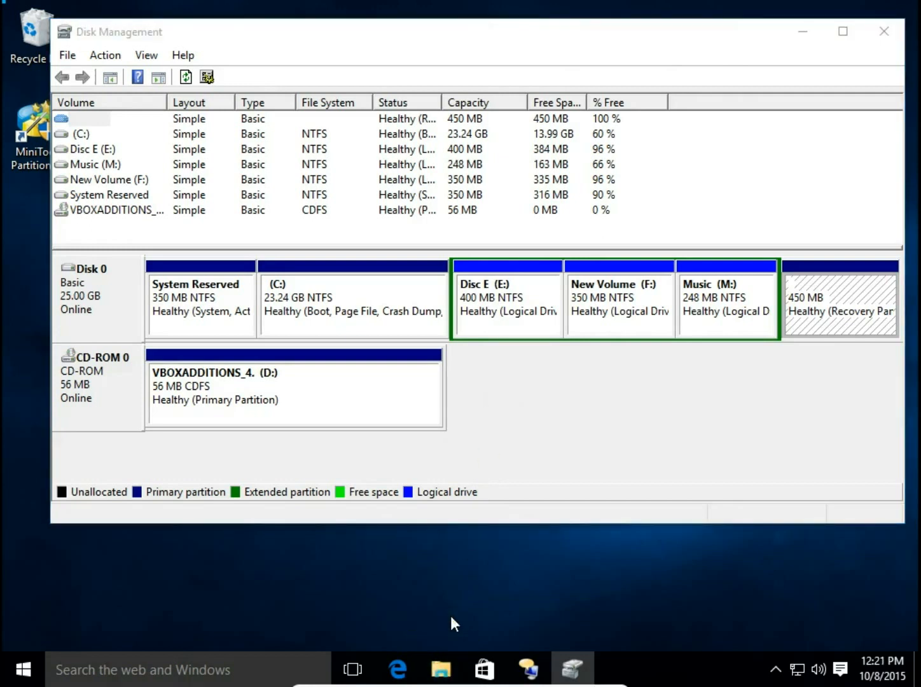
Open File Explorer at Quick access from the taskbar
click(440, 669)
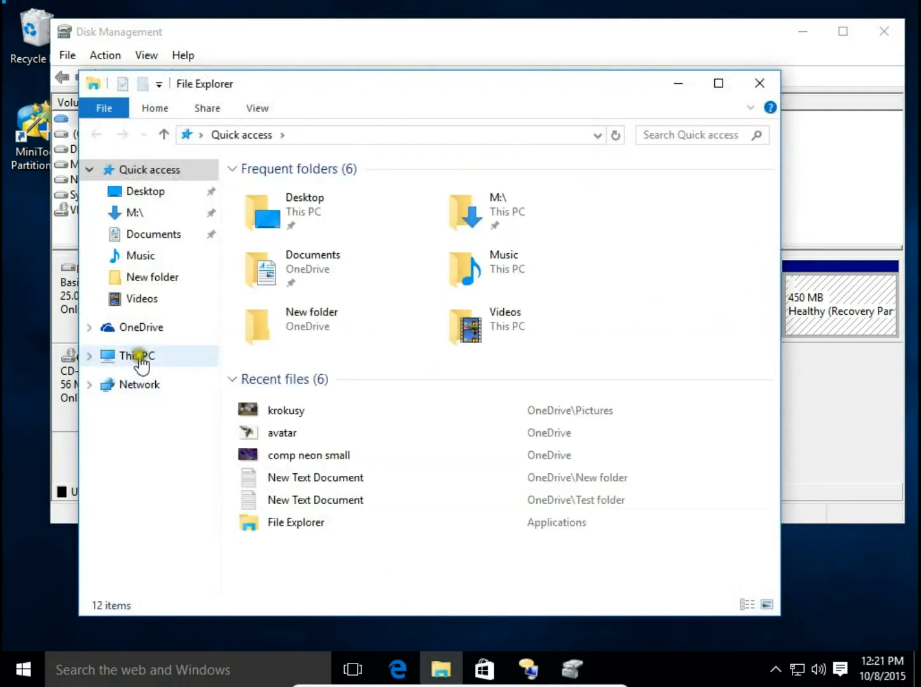
Browse This PC and view the folders on New Volume (F:)
click(136, 356)
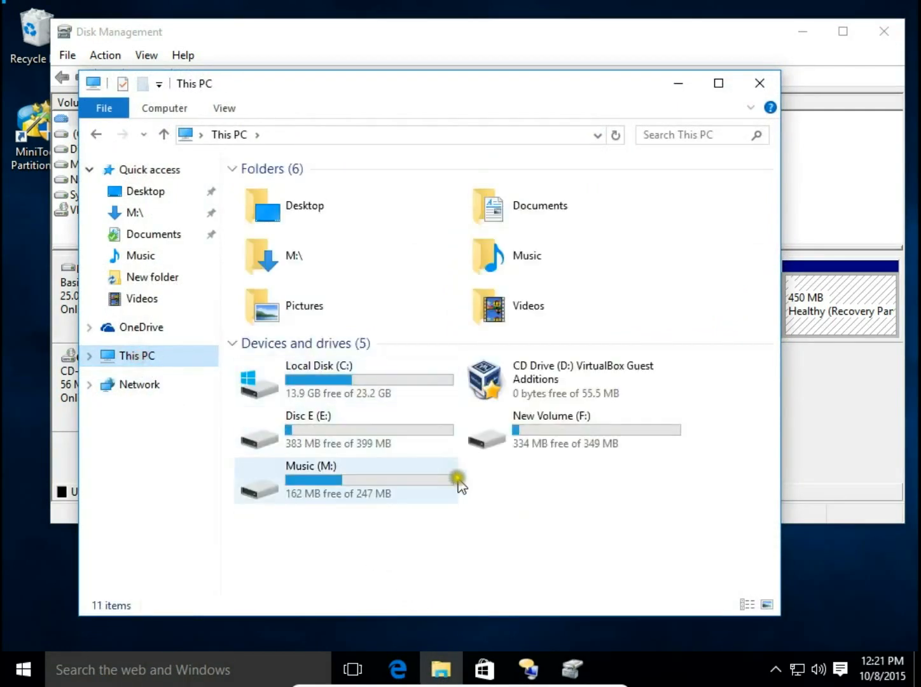
double_click(551, 426)
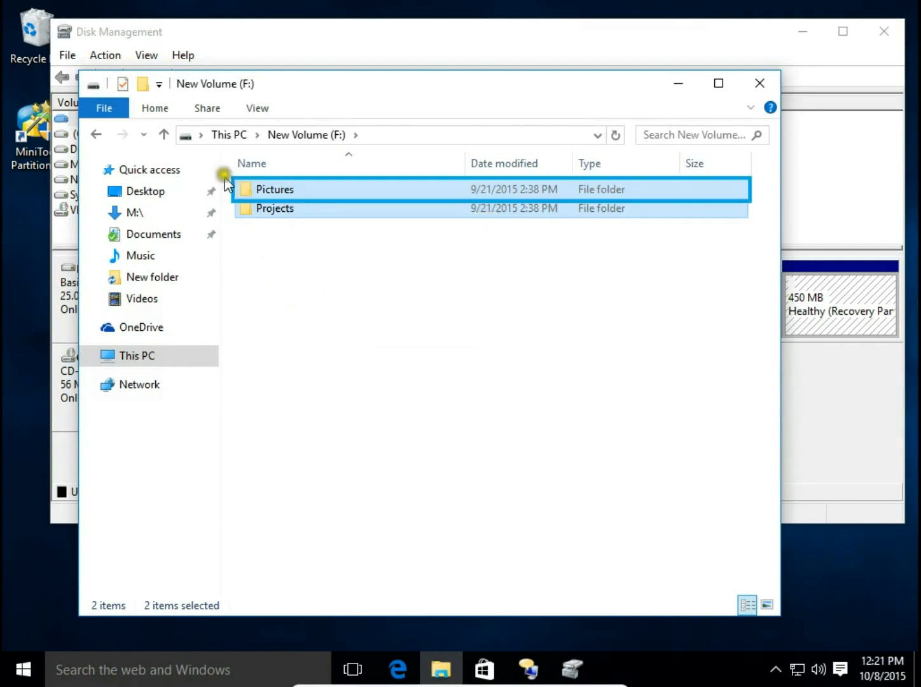
click(135, 356)
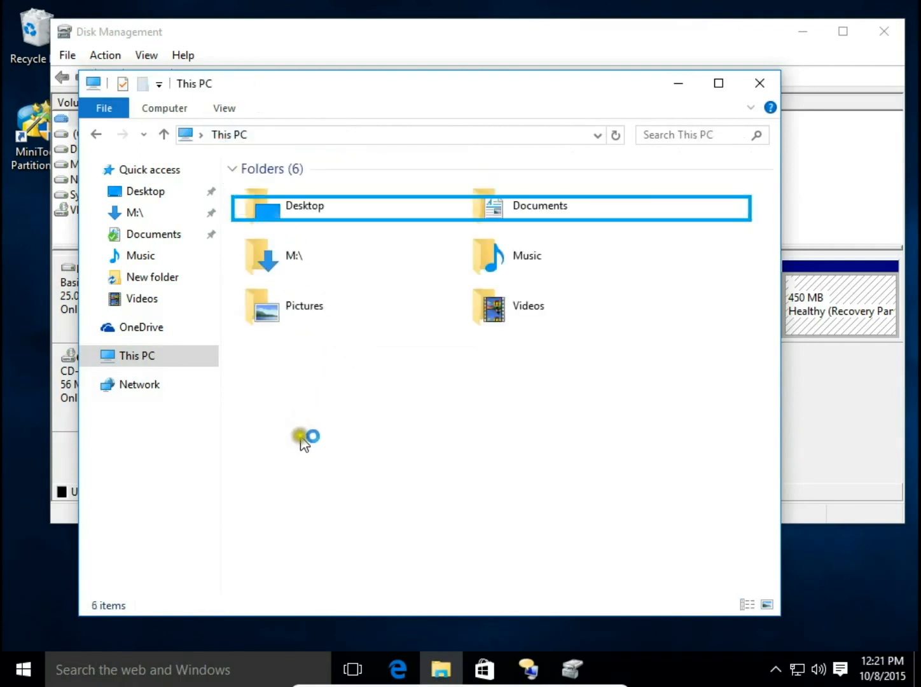
Paste the Projects and Pictures folders into Disc E (E:), then close the window
double_click(308, 426)
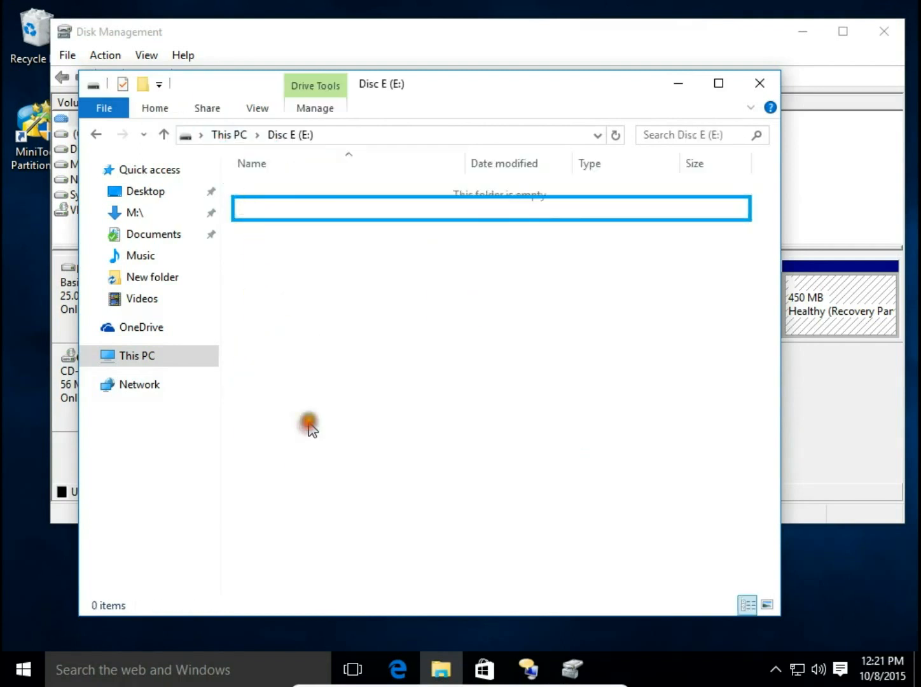
right_click(308, 422)
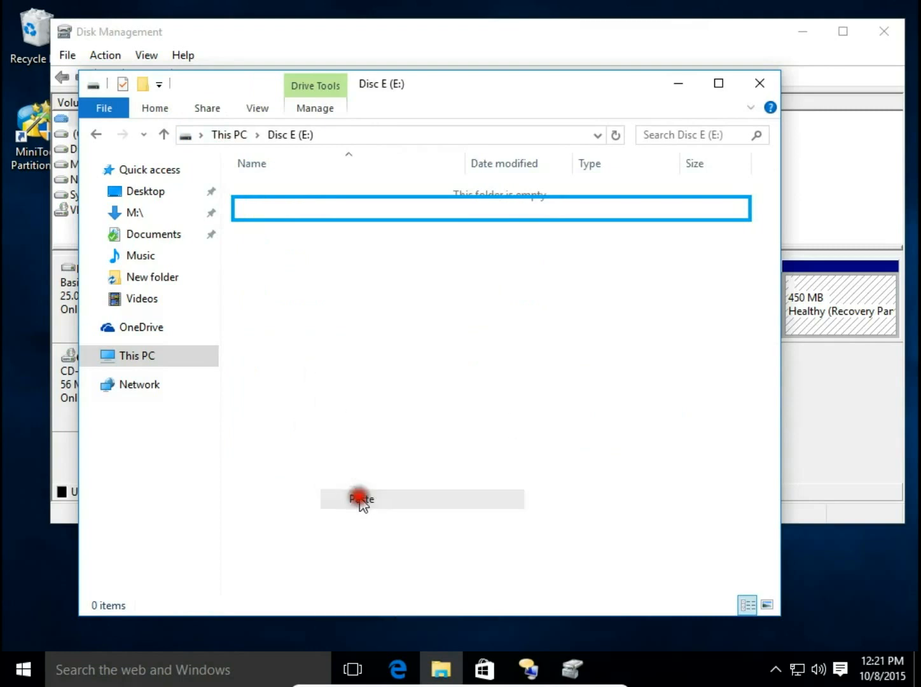
click(361, 498)
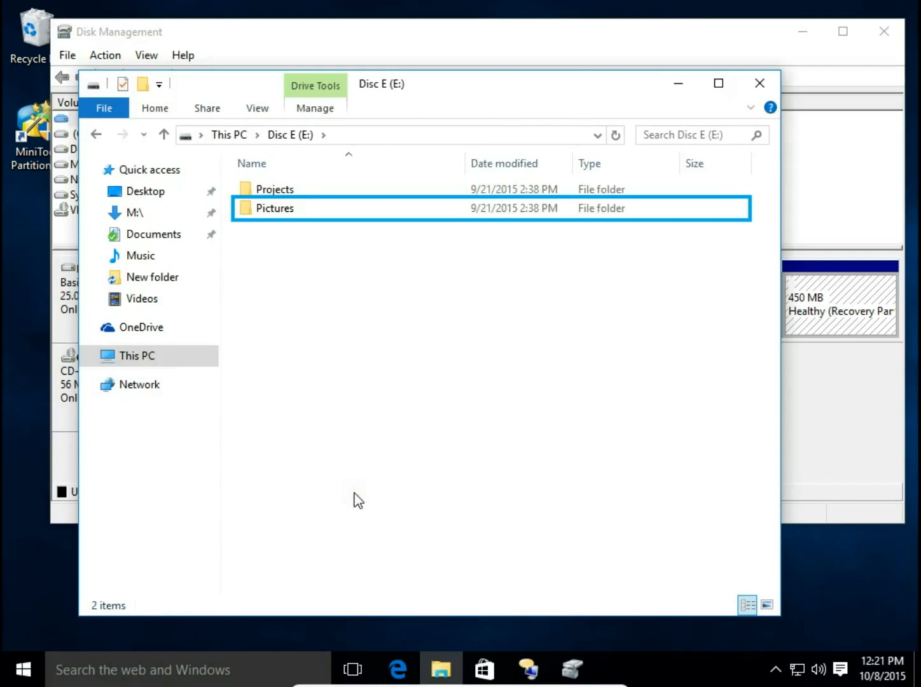
click(274, 189)
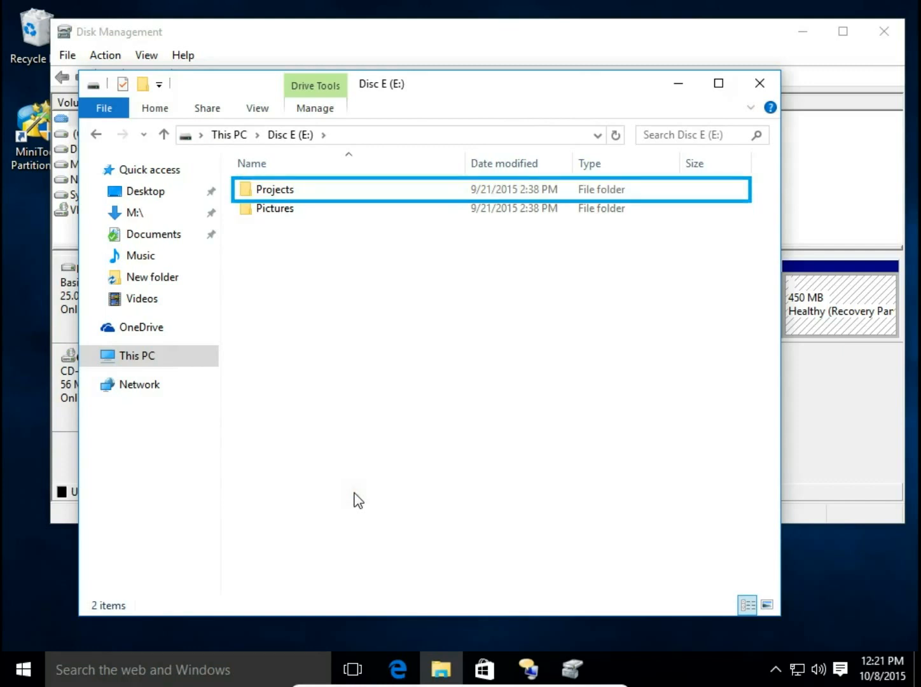
mouse_move(738, 84)
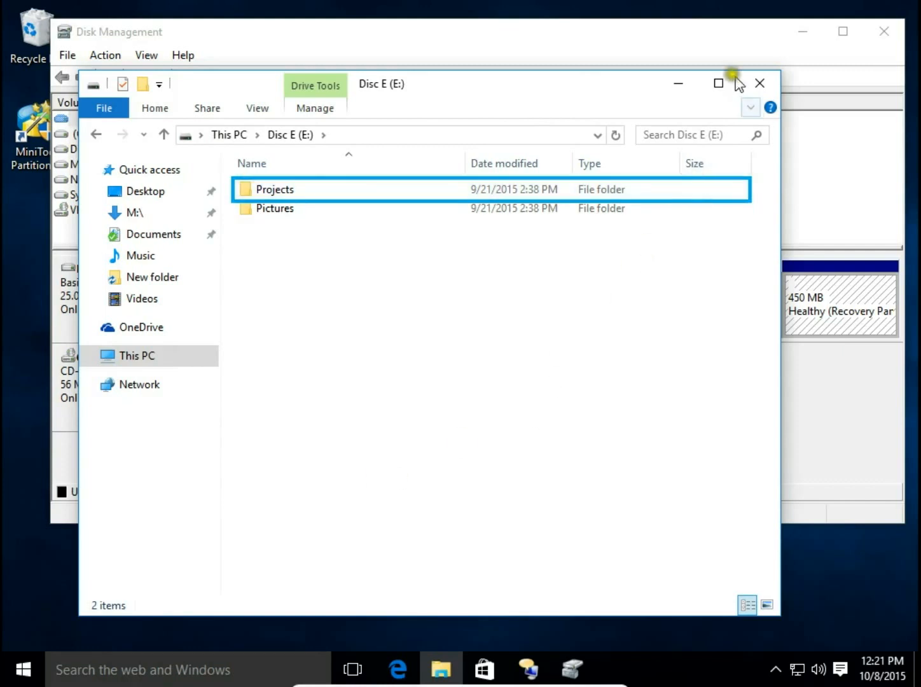
click(759, 84)
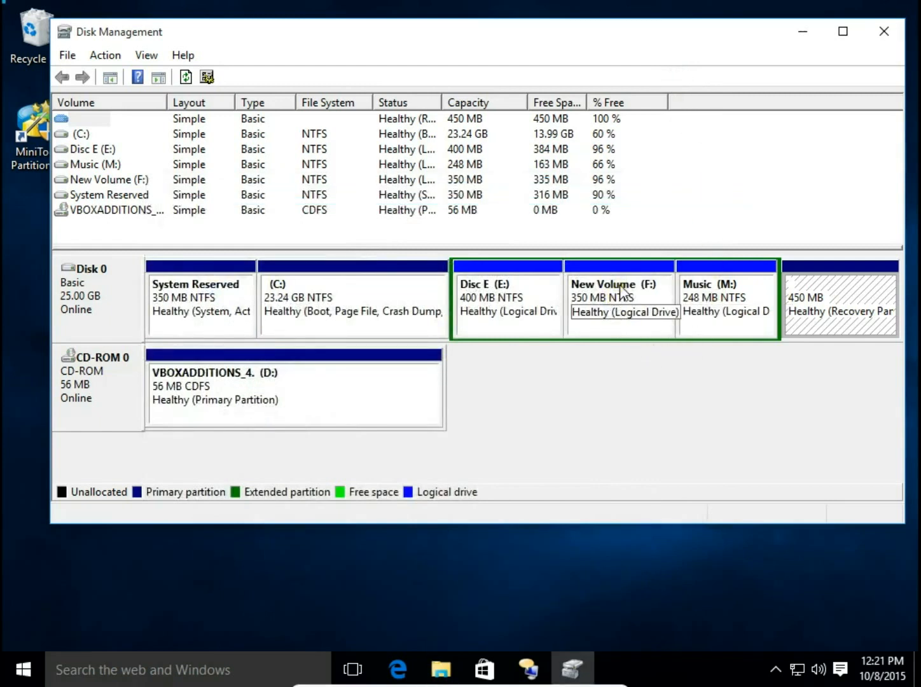
Delete New Volume (F:) and confirm the data-loss warning, freeing 351 MB
right_click(617, 292)
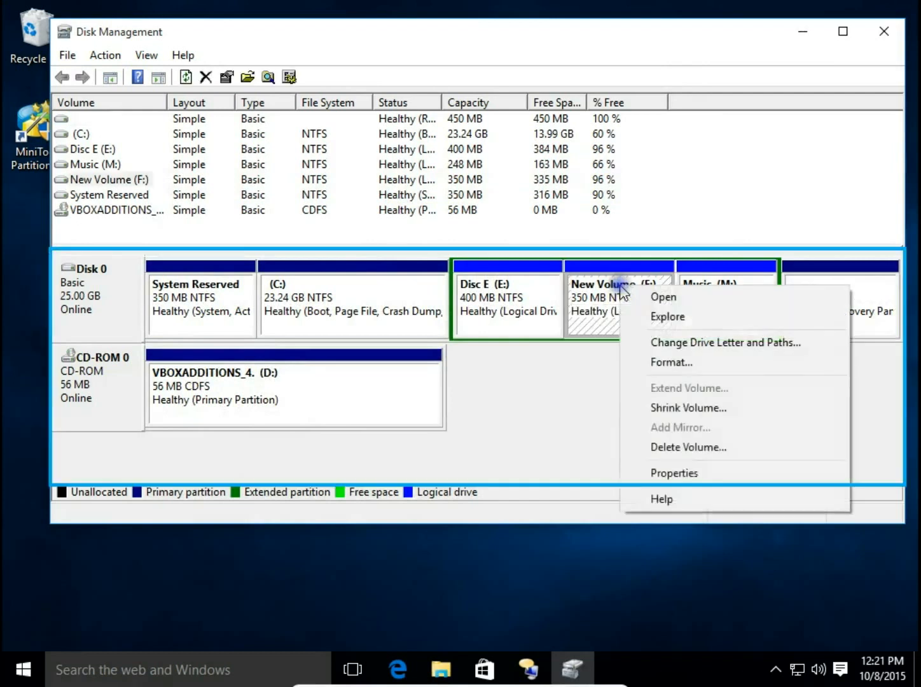
click(688, 447)
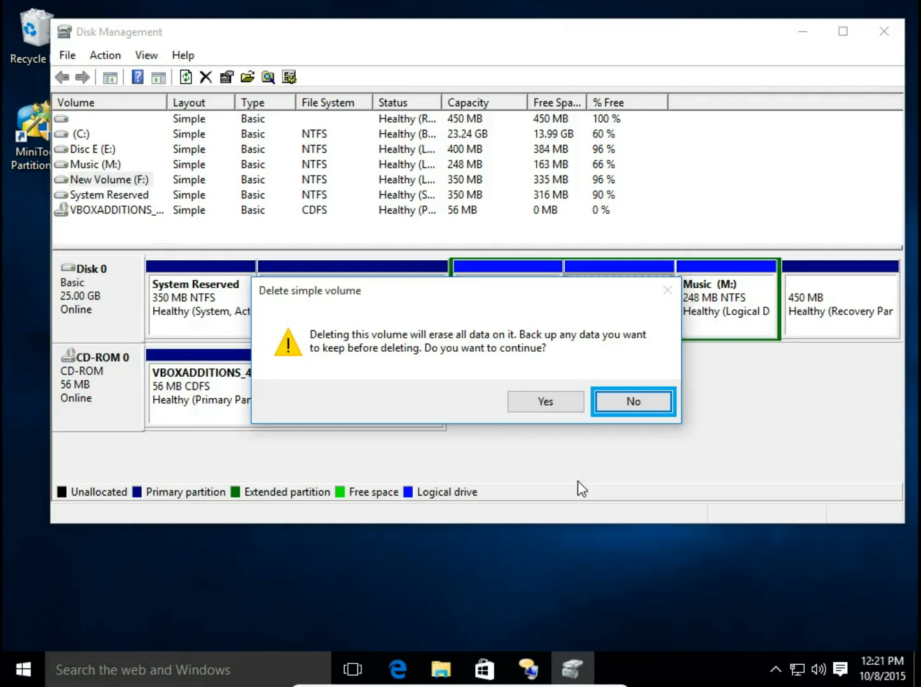
click(632, 401)
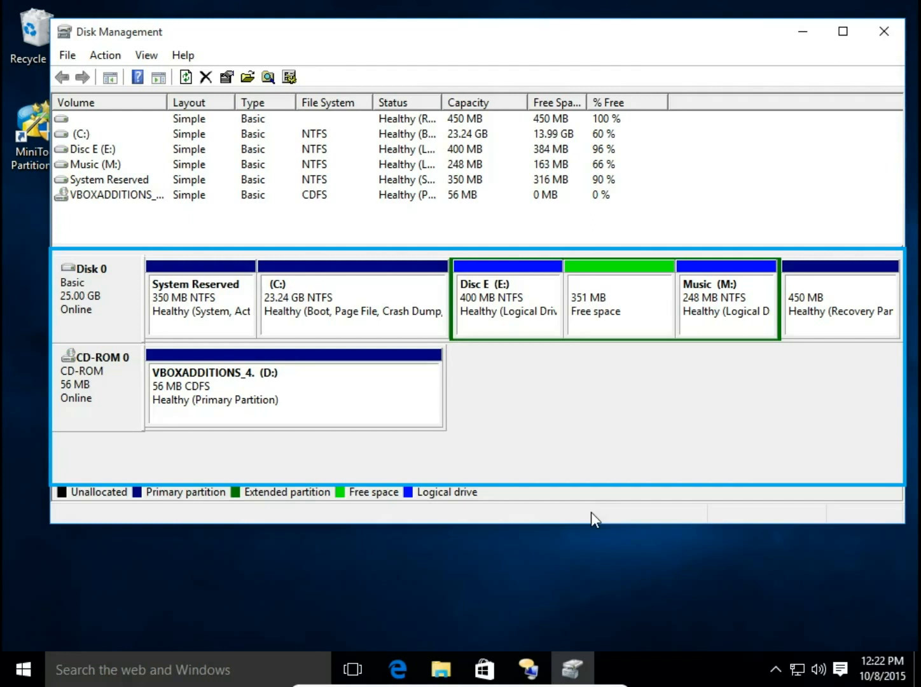
mouse_move(627, 489)
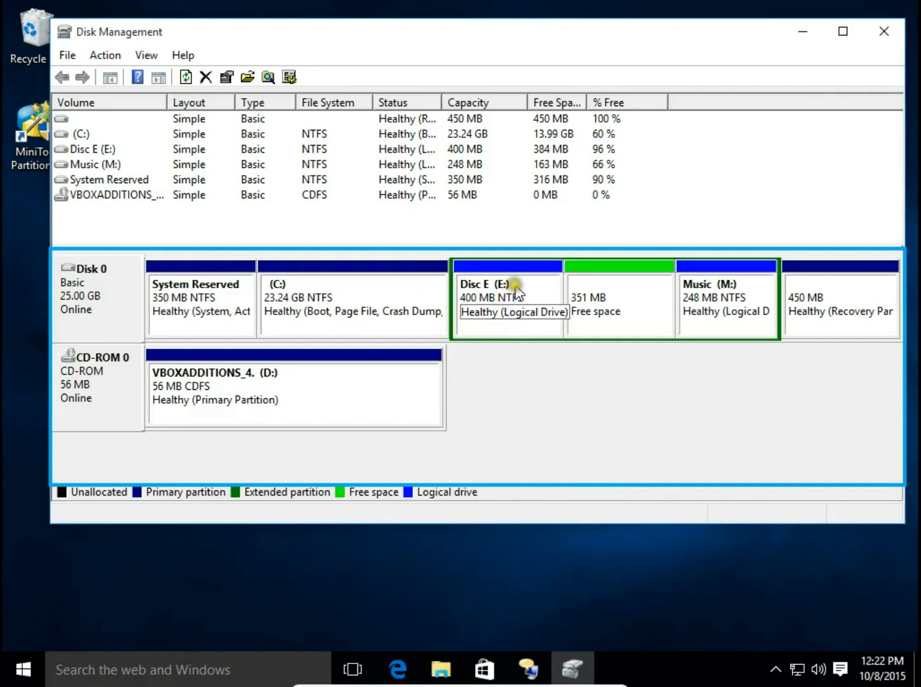
right_click(506, 286)
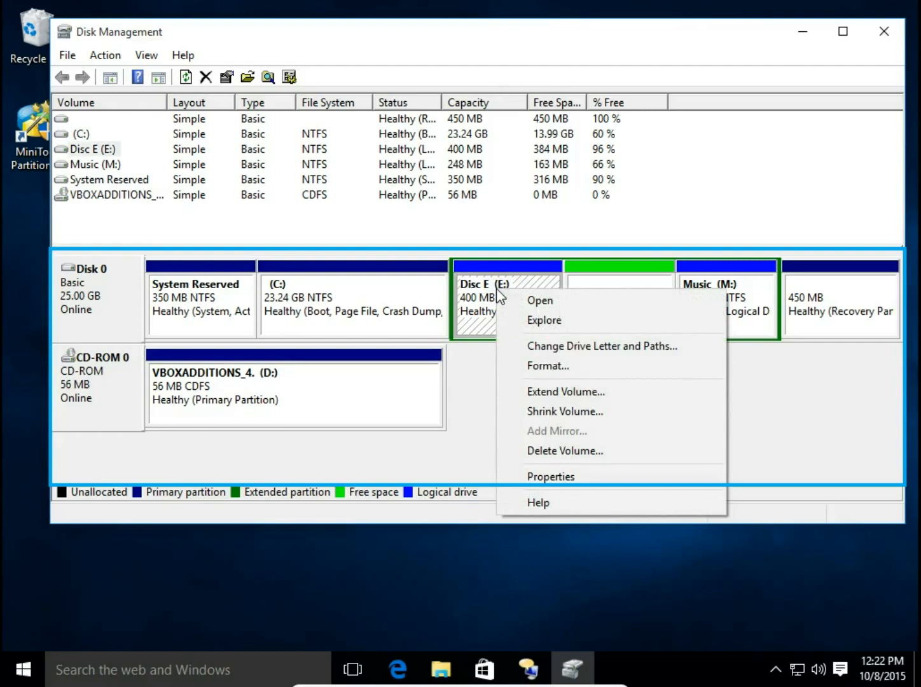
click(565, 391)
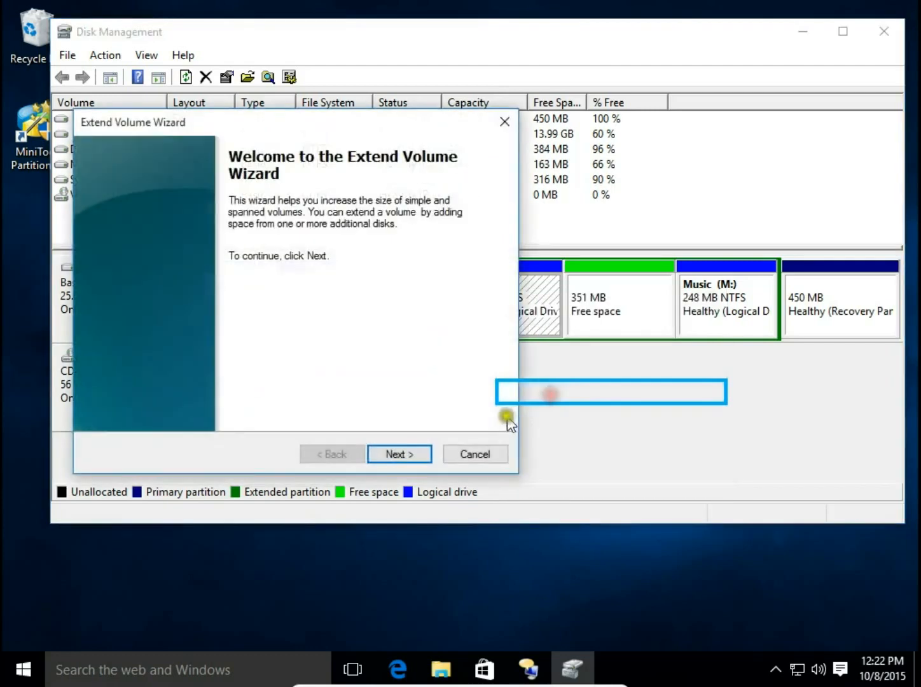
click(474, 453)
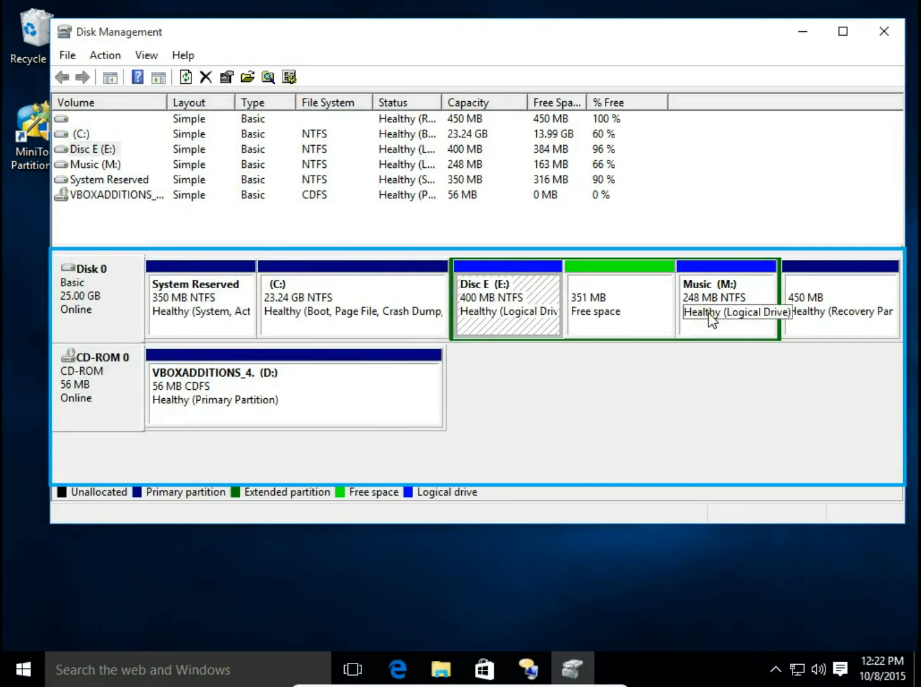
right_click(725, 299)
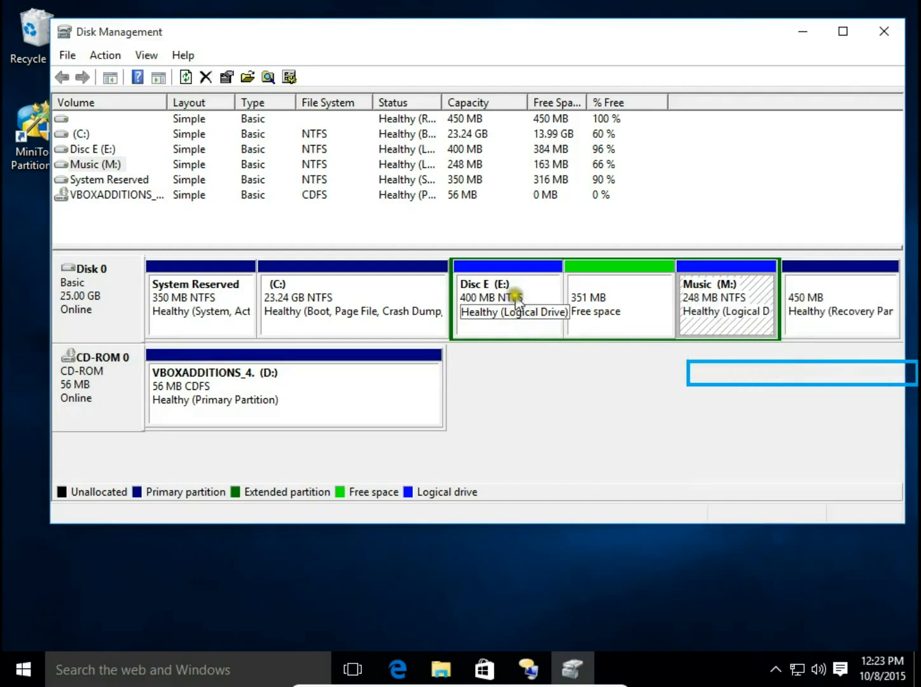
Extend Disc E with all 350 MB of free space to 750 MB, then reopen its folders
right_click(506, 296)
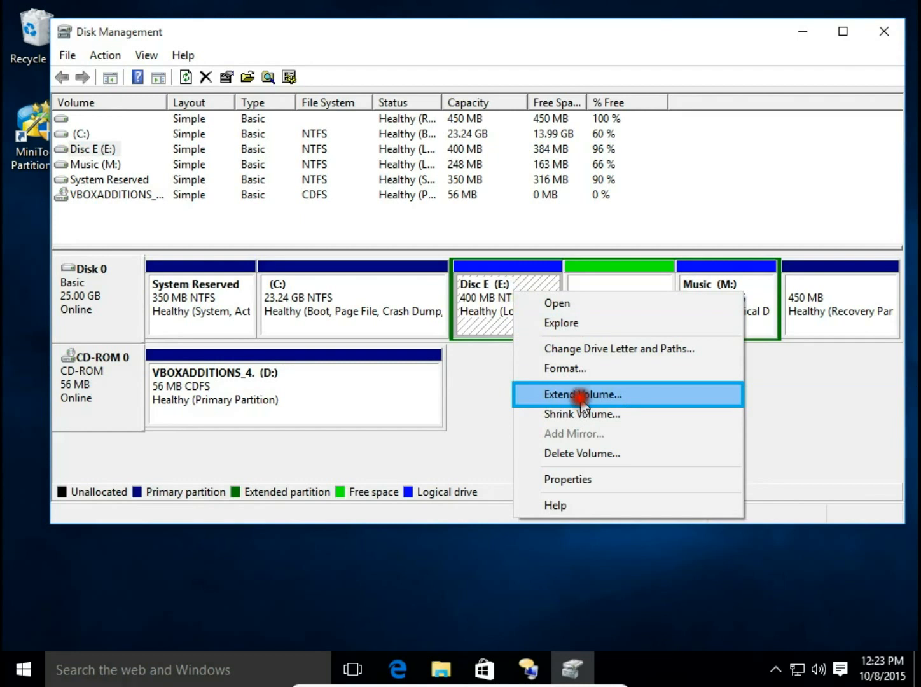
click(583, 394)
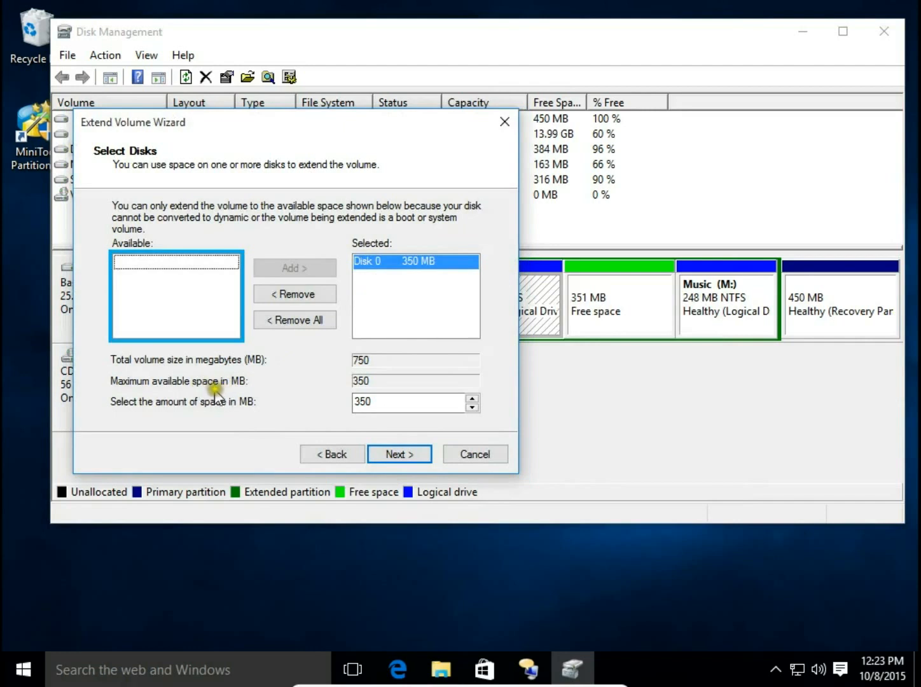
click(399, 453)
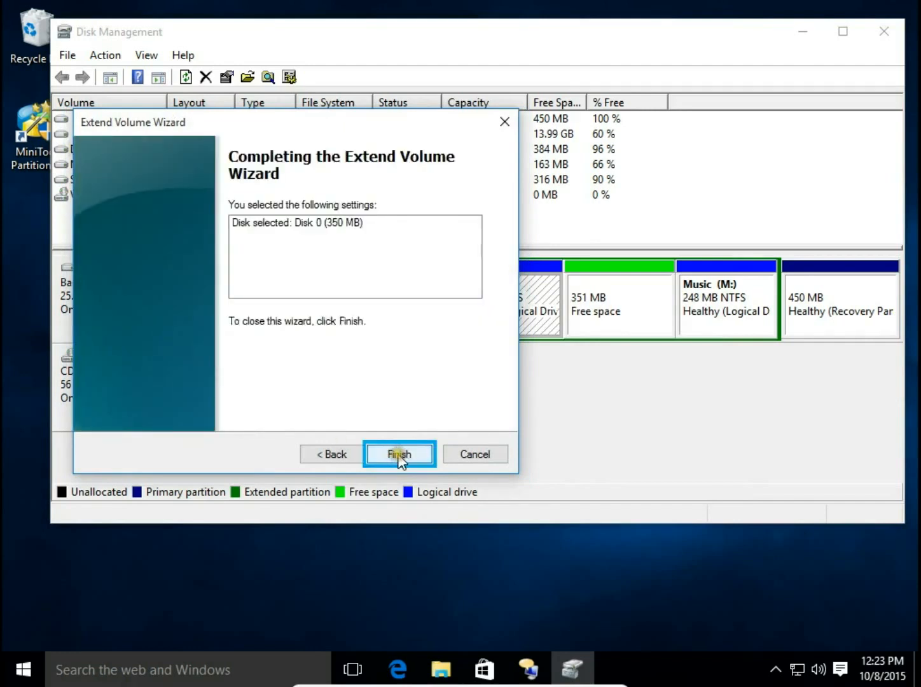
click(399, 454)
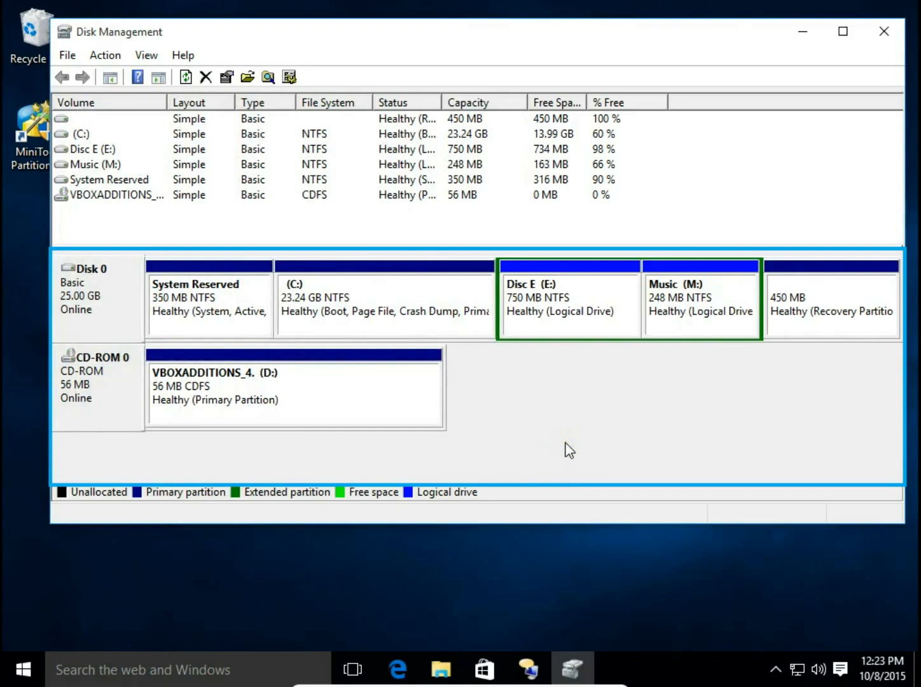
click(557, 448)
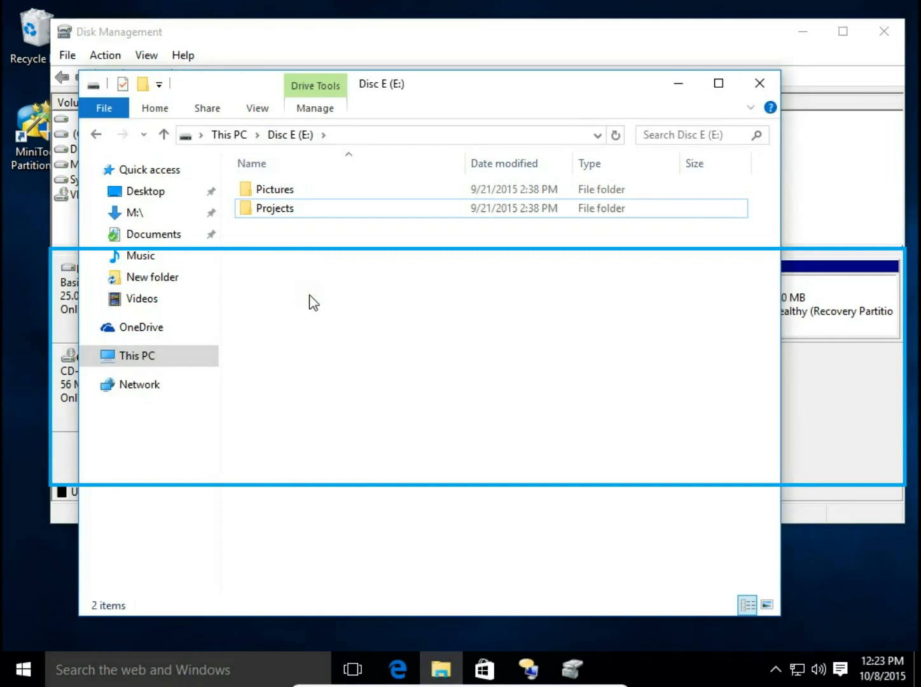
click(274, 208)
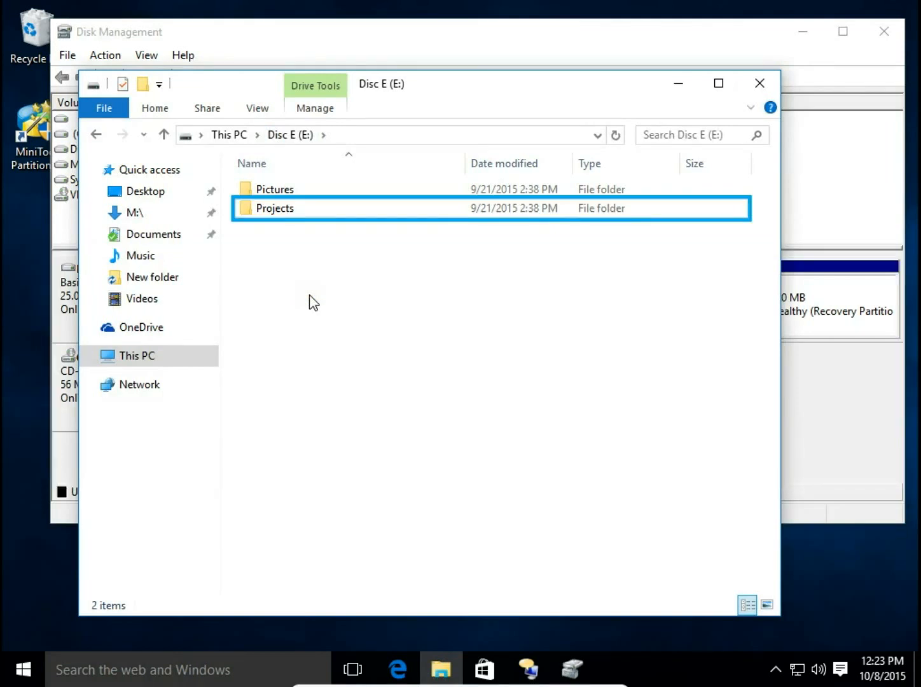